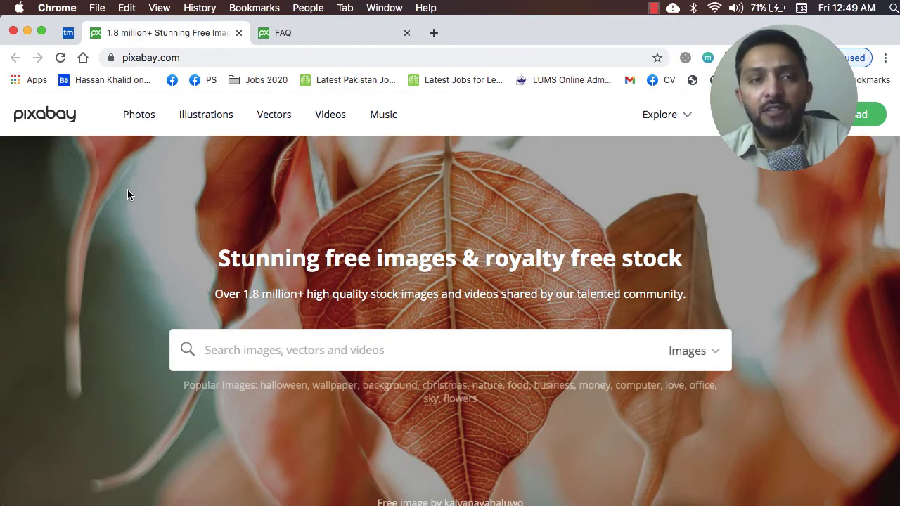
Enter 'clouds' in the home page search and reveal the media-type choices (images, photos, vectors, illustrations, videos).
scroll(down, 3)
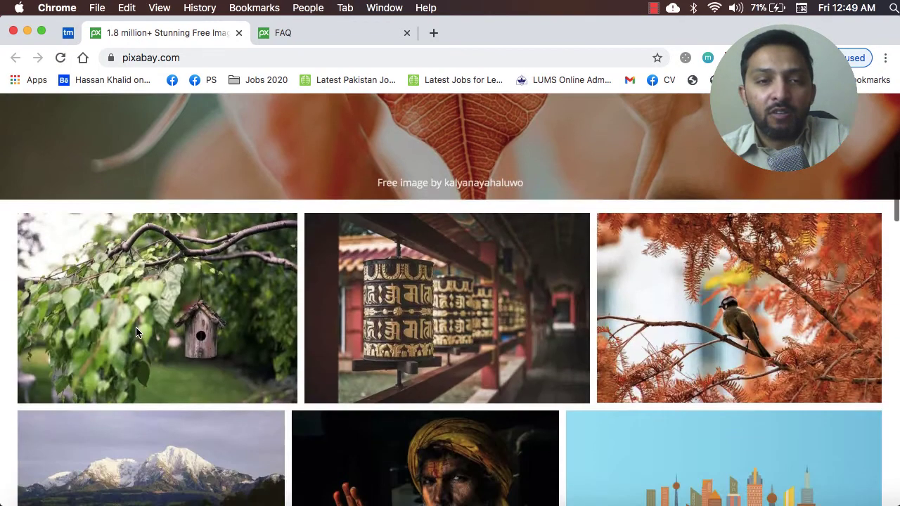
scroll(up, 3)
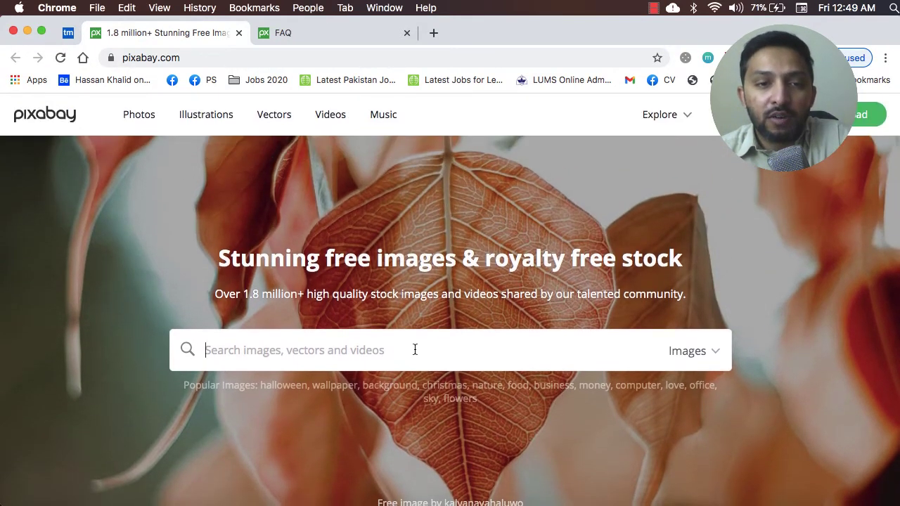
text(c)
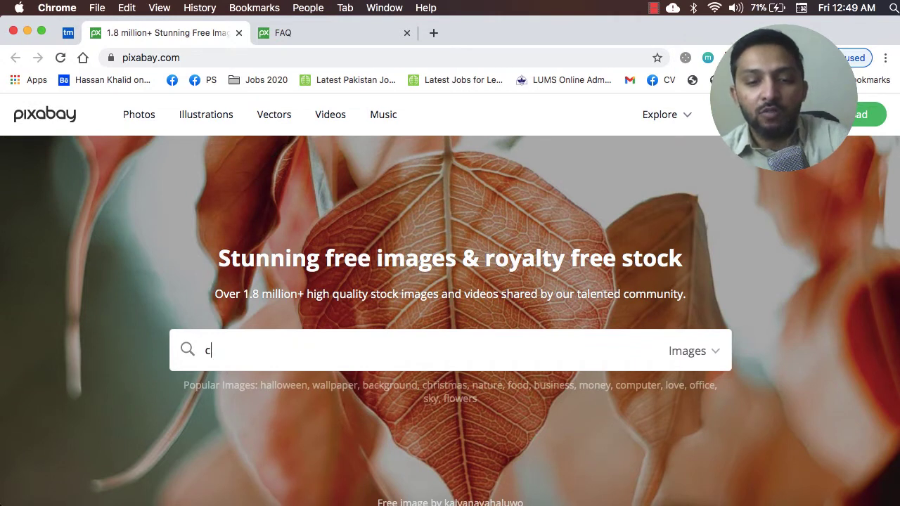
text(louds)
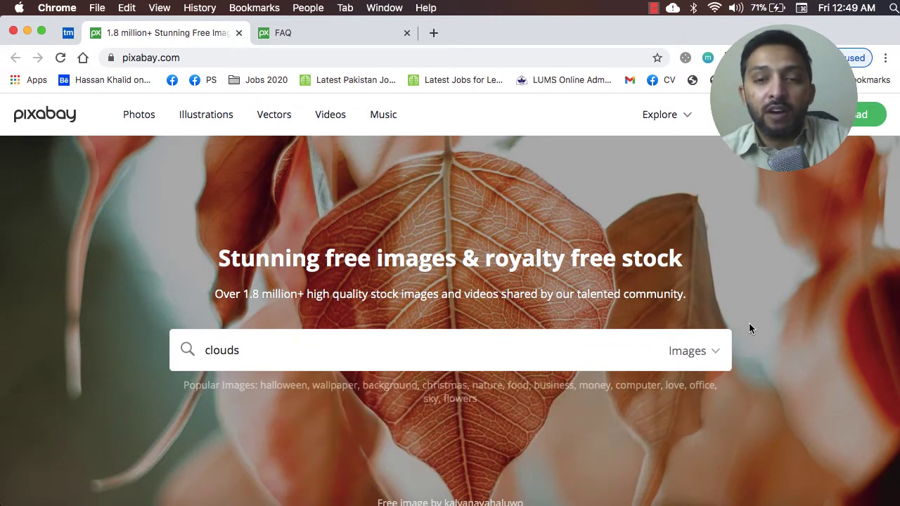
click(692, 351)
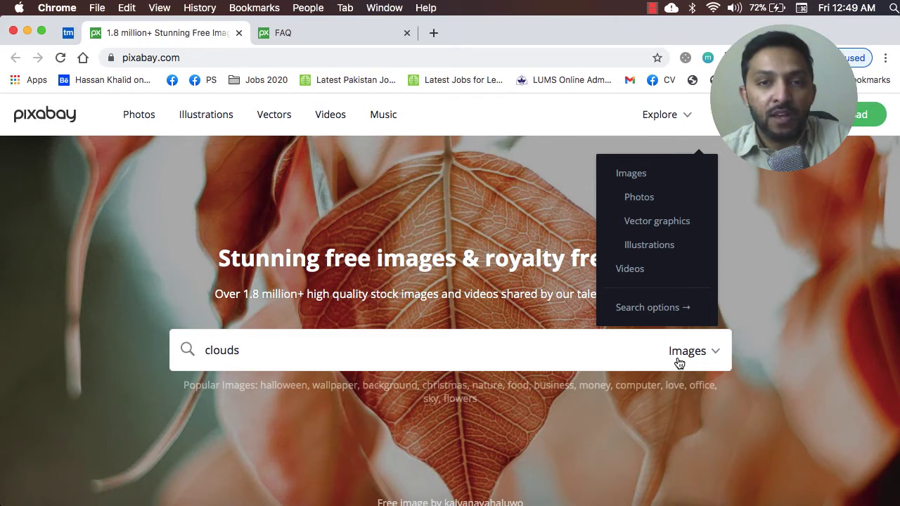
mouse_move(657, 221)
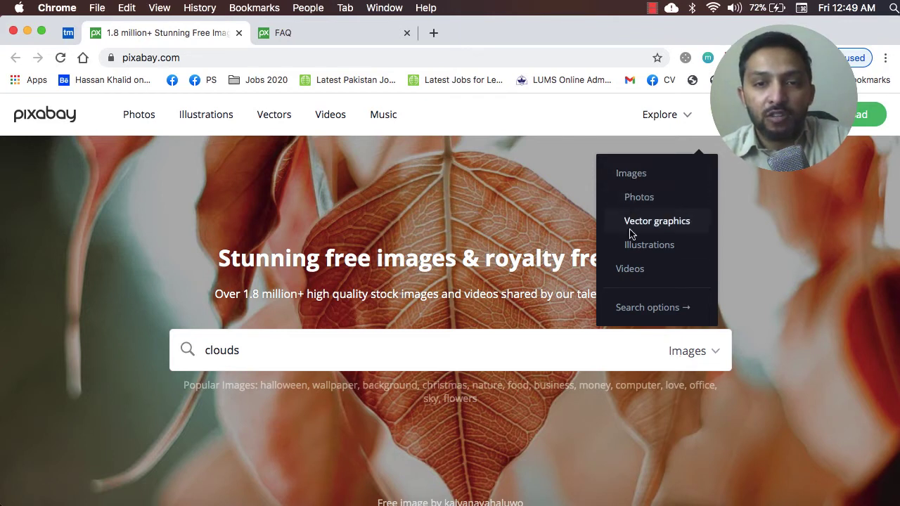
mouse_move(629, 268)
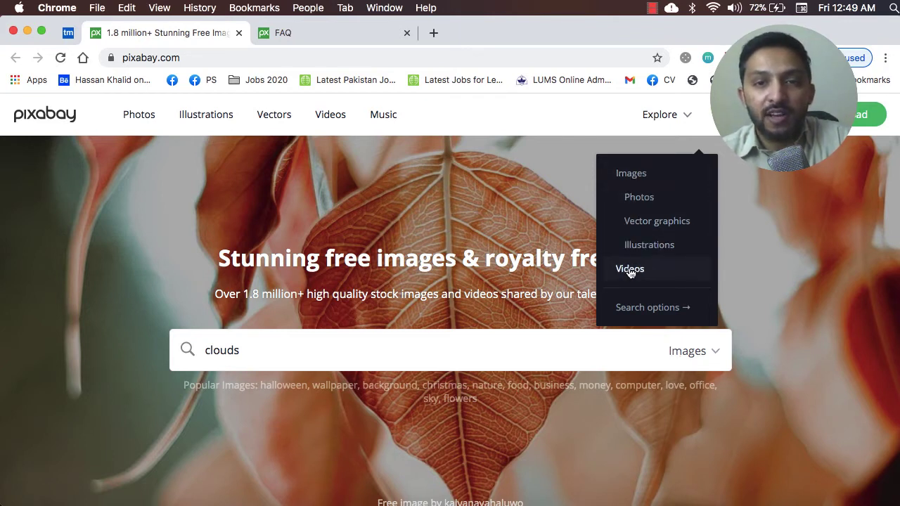
mouse_move(635, 273)
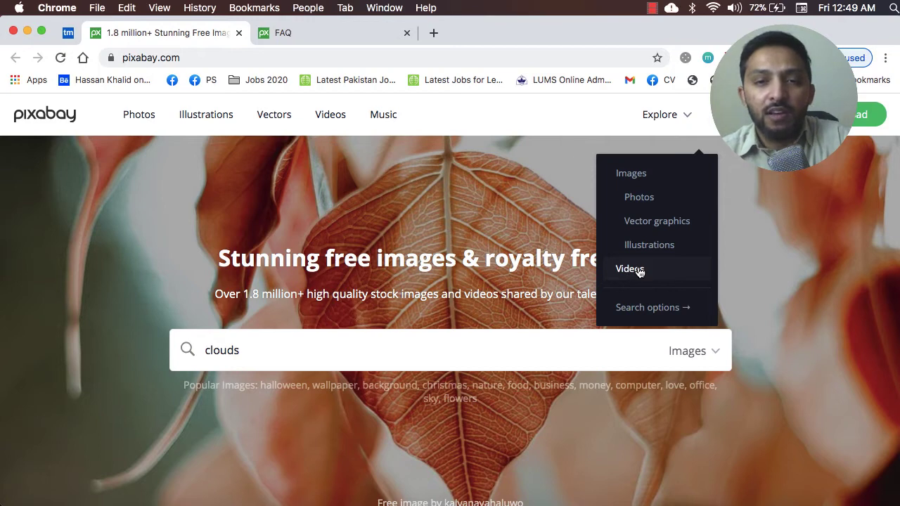
Search 'clouds' among Videos and browse the 2,000+ free cloud clips.
click(630, 268)
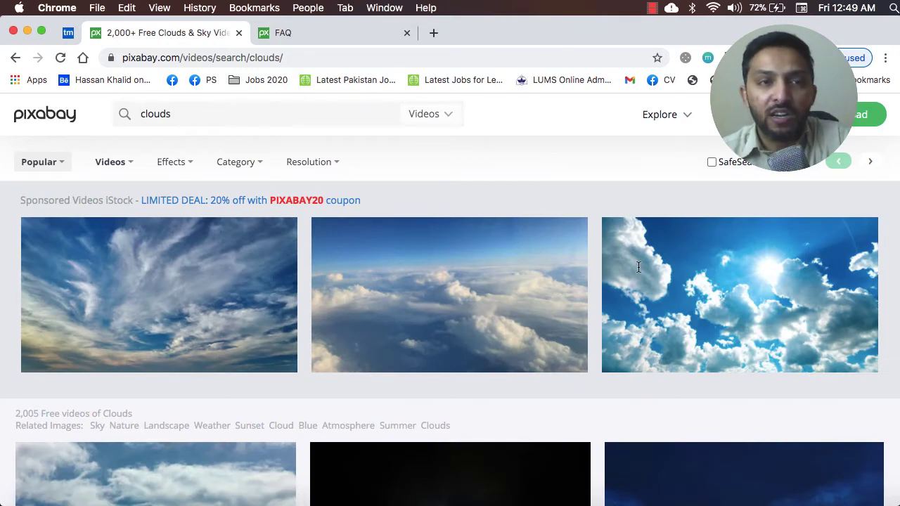
scroll(down, 3)
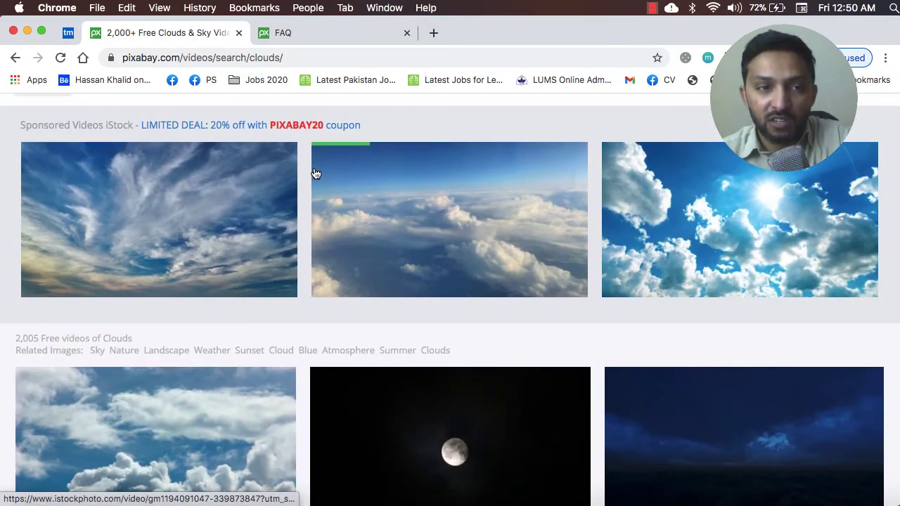
scroll(down, 3)
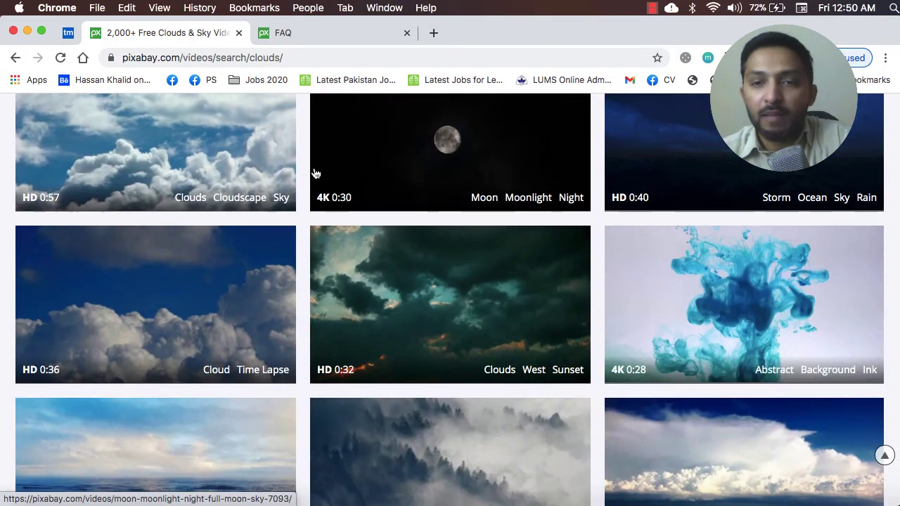
scroll(down, 3)
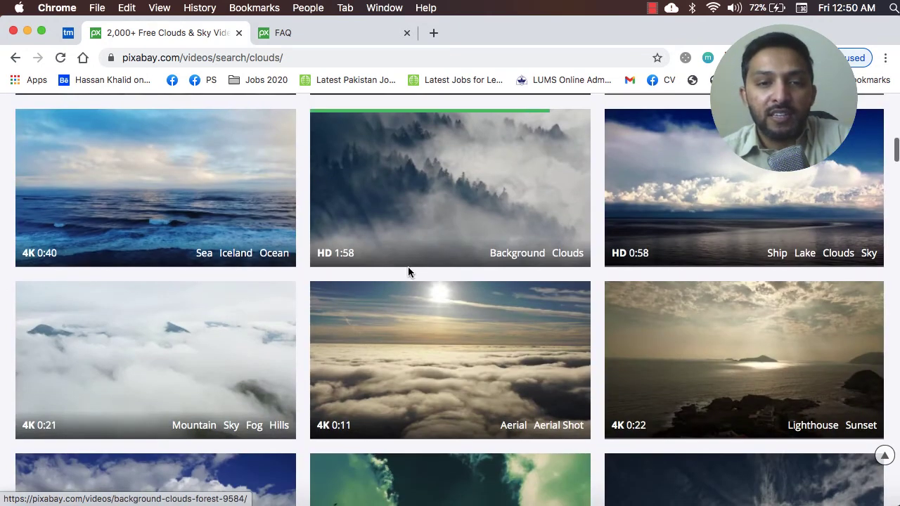
mouse_move(566, 357)
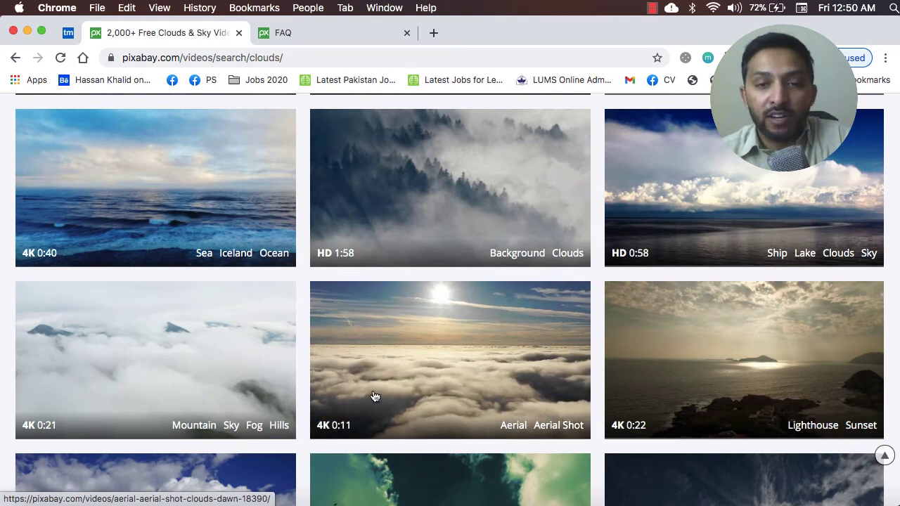
scroll(down, 3)
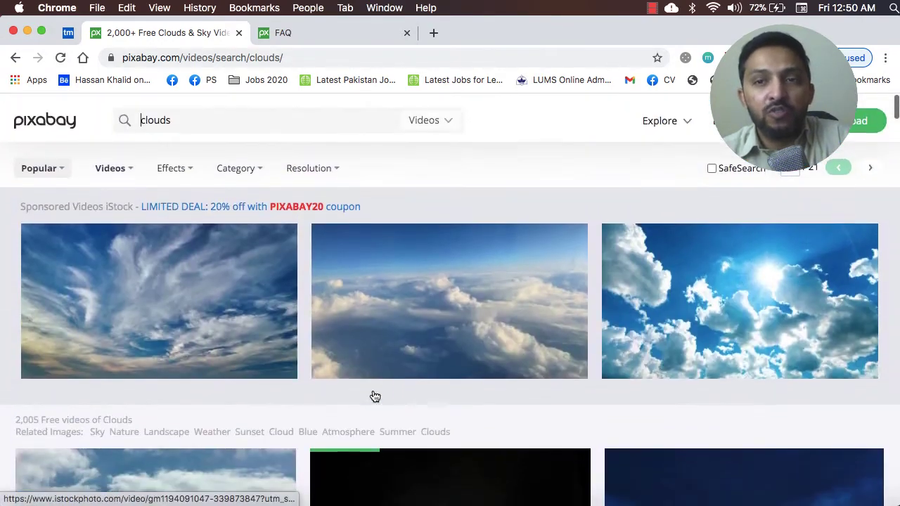
Filter the cloud videos to the Animation effect, narrowing them to 270 clips, and browse them.
scroll(down, 3)
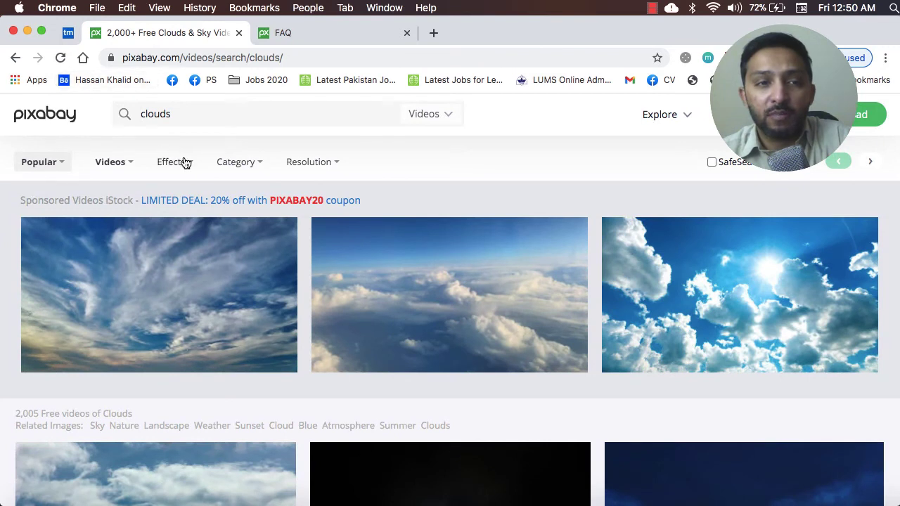
click(172, 161)
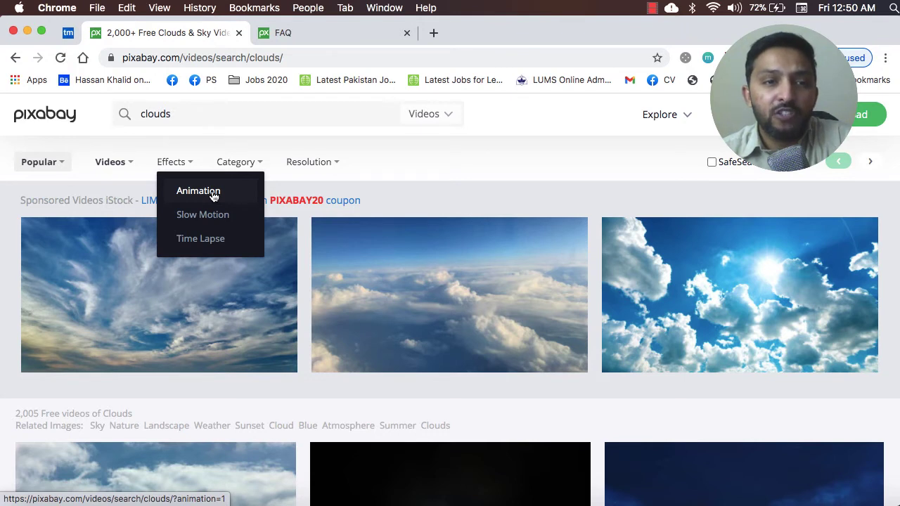
click(198, 191)
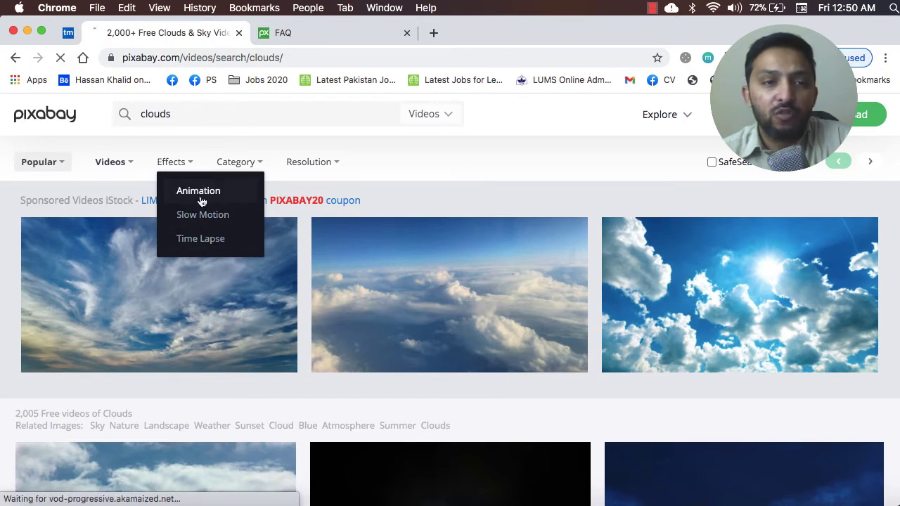
click(199, 191)
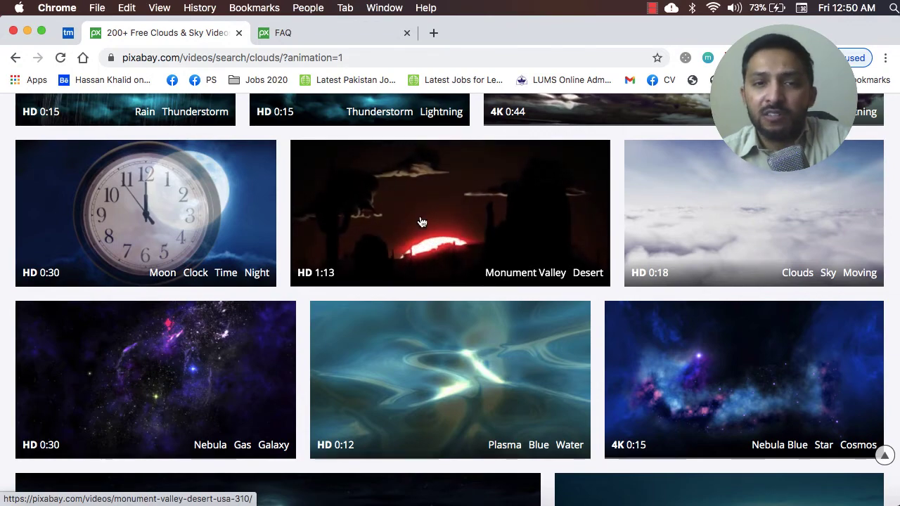
scroll(down, 3)
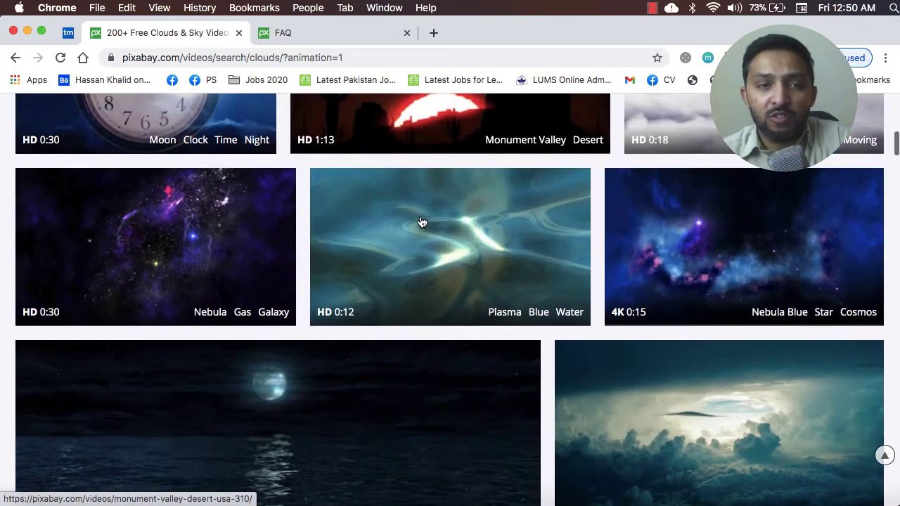
scroll(down, 3)
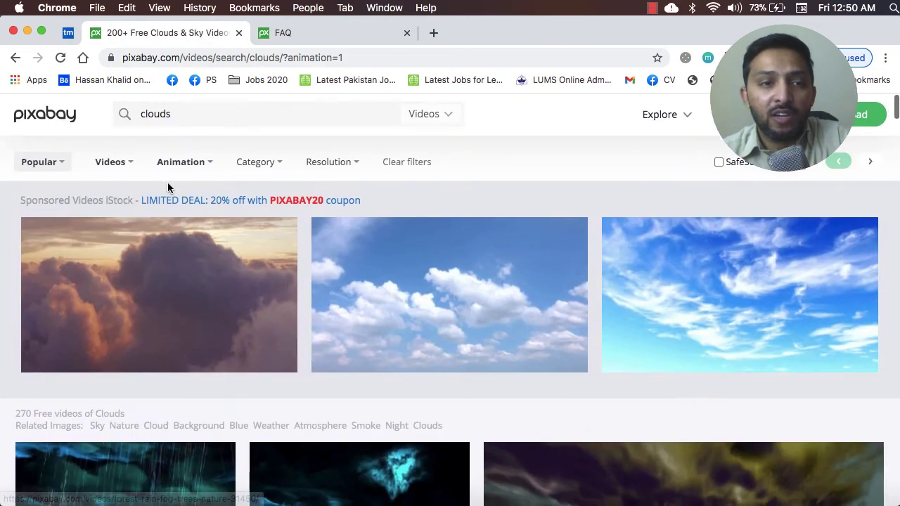
Add Time Lapse alongside Animation, cutting the cloud results to 13 clips, and browse them.
click(180, 162)
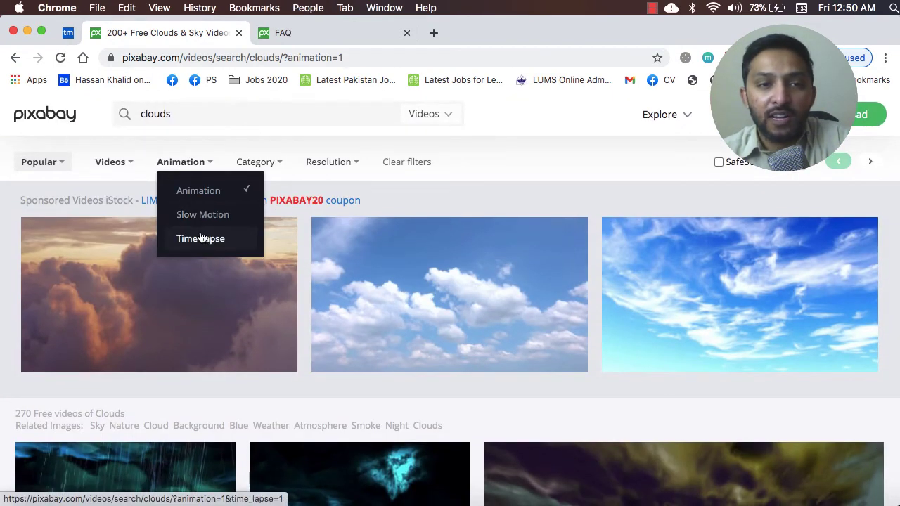
click(200, 239)
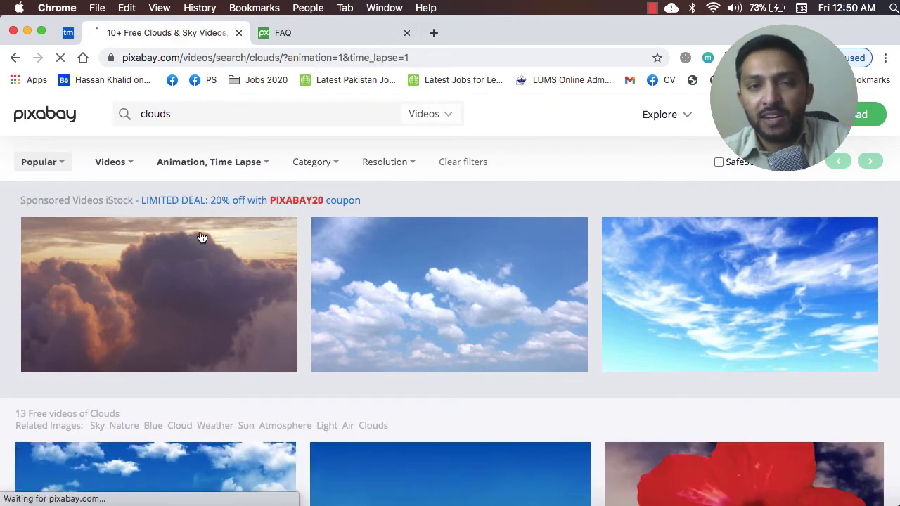
mouse_move(337, 317)
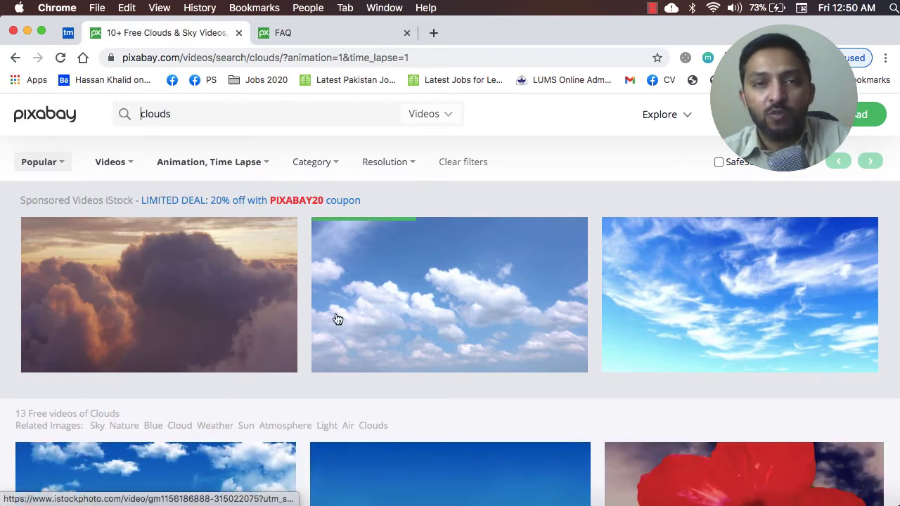
scroll(down, 3)
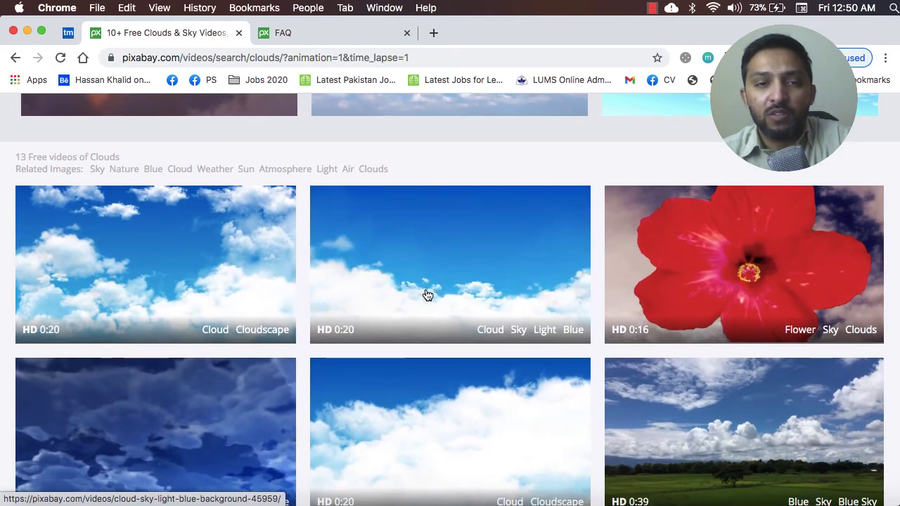
scroll(down, 3)
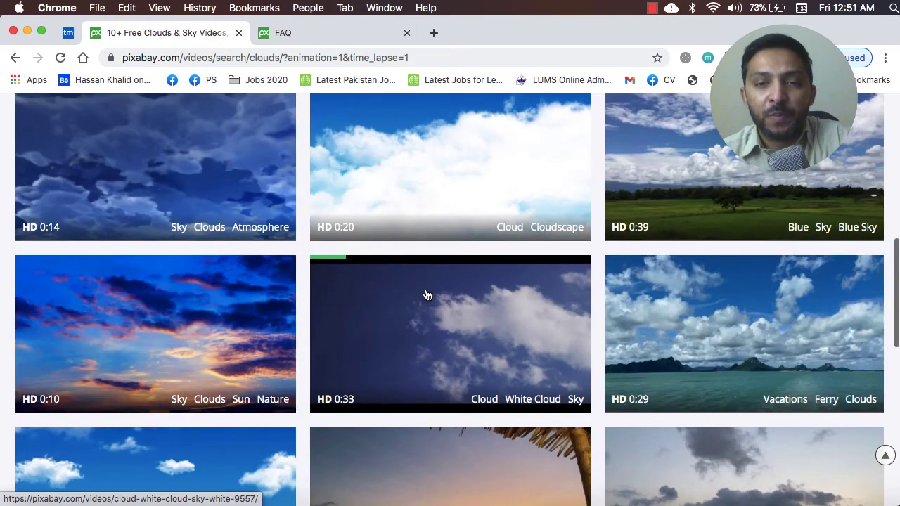
scroll(down, 3)
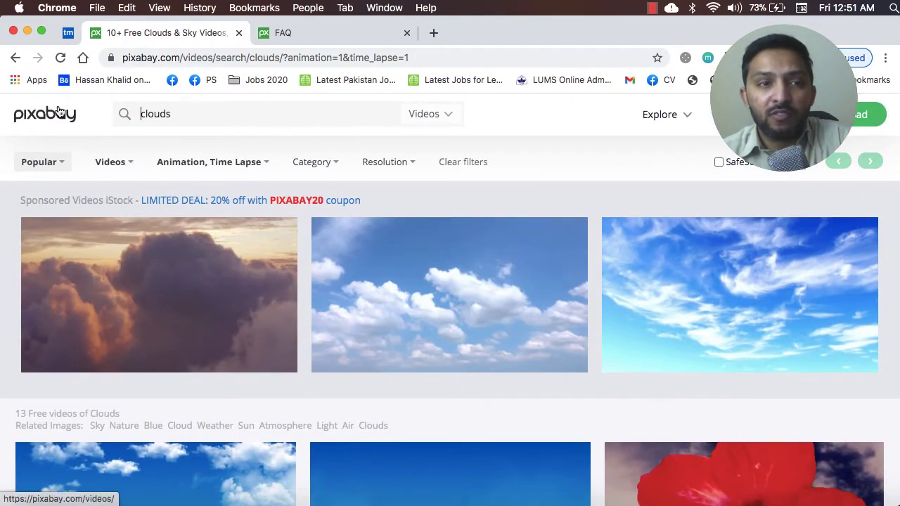
Return to the Pixabay Videos landing page via the logo.
click(329, 114)
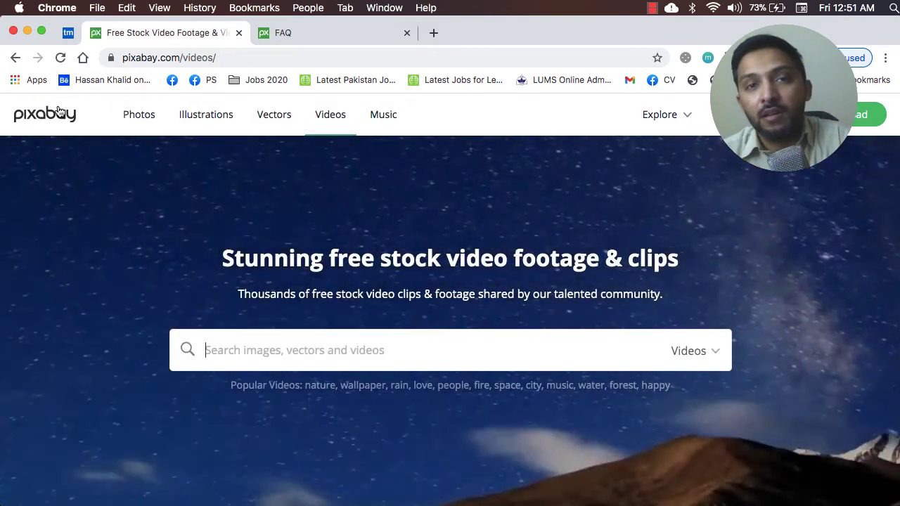
mouse_move(115, 298)
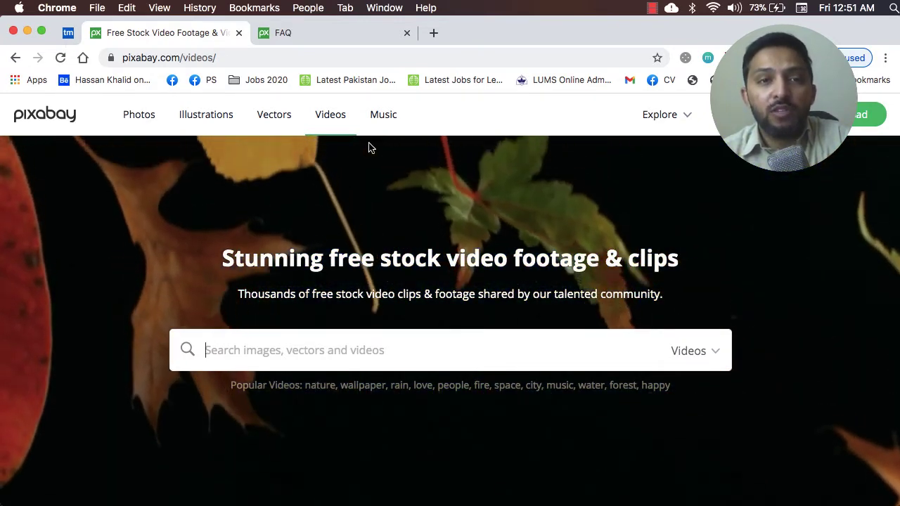
mouse_move(382, 115)
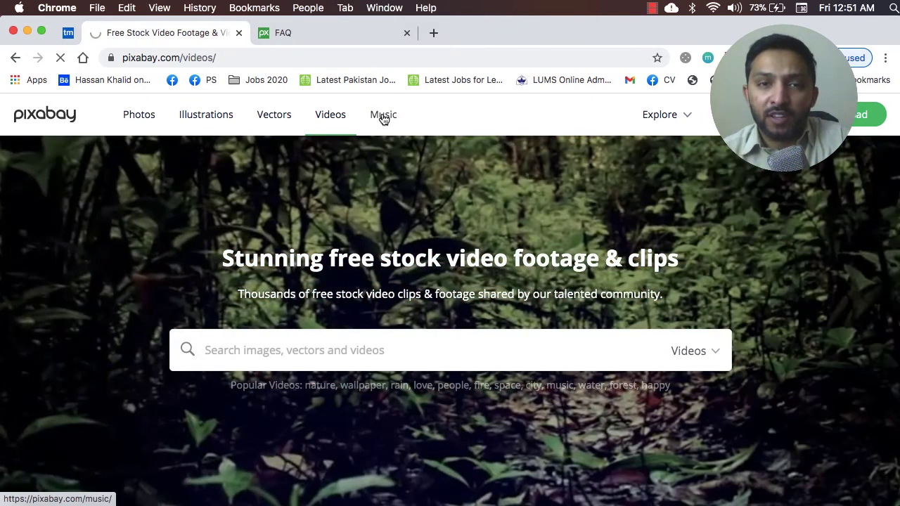
Go to the royalty-free Music page and browse the track list with genre and mood filters.
click(382, 116)
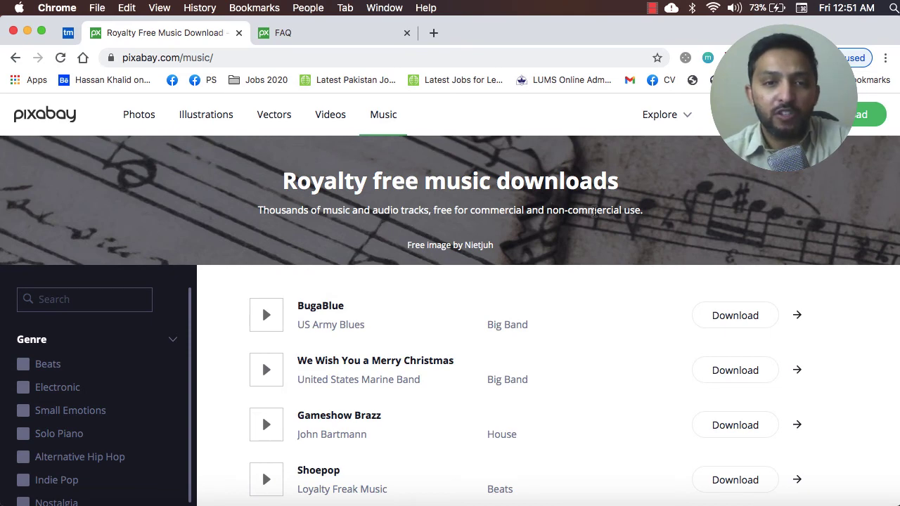
scroll(down, 3)
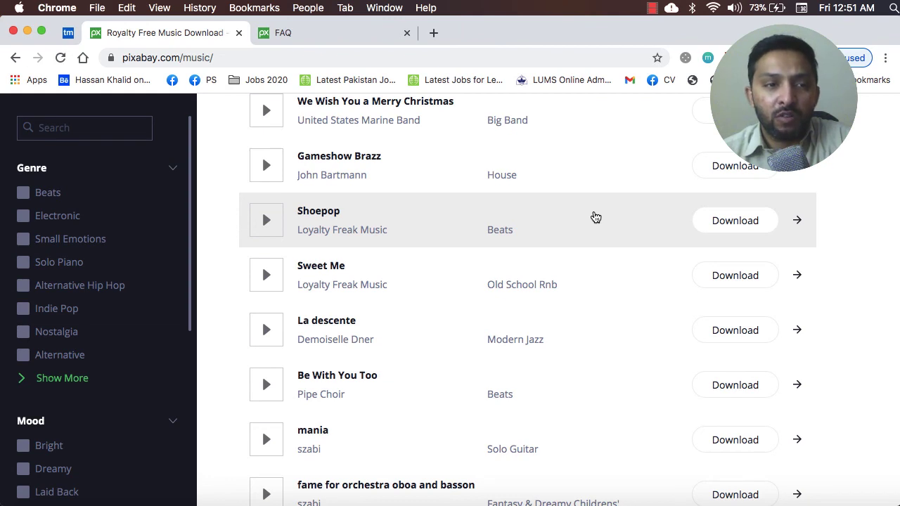
scroll(down, 3)
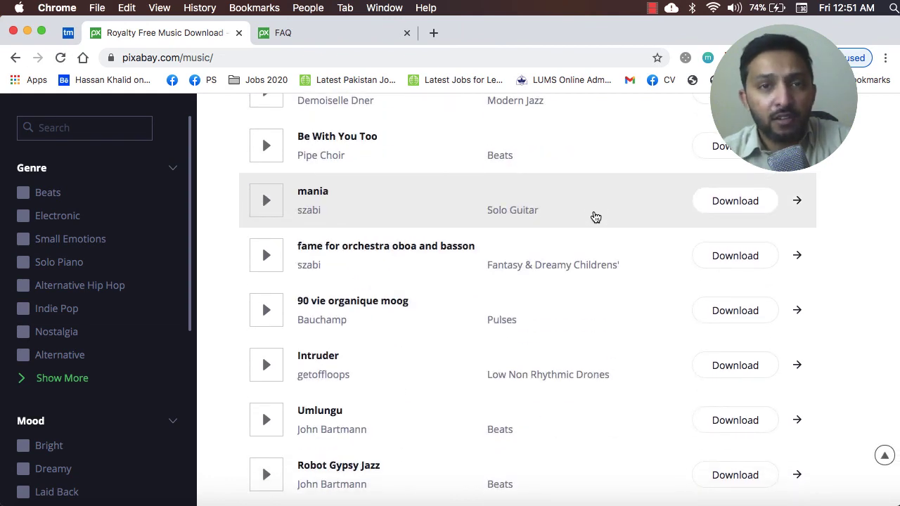